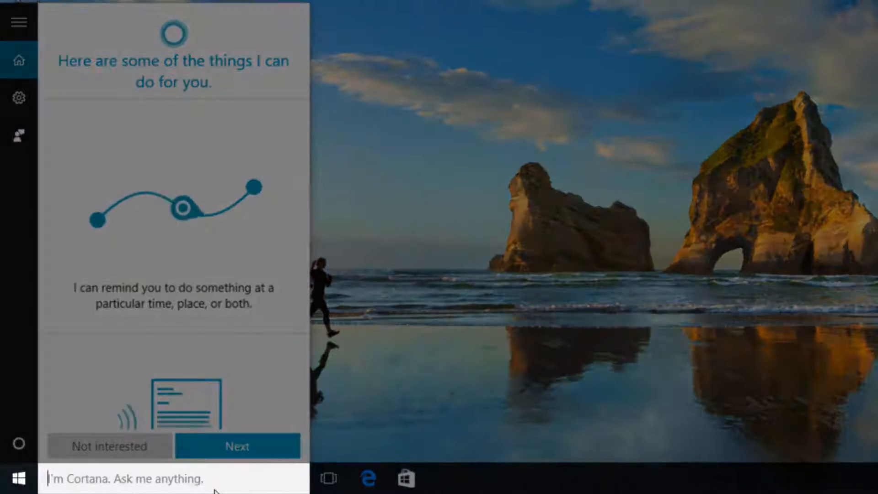
- Search Cortana for 'msconfig' so System Configuration appears as the best match
text(msconfi)
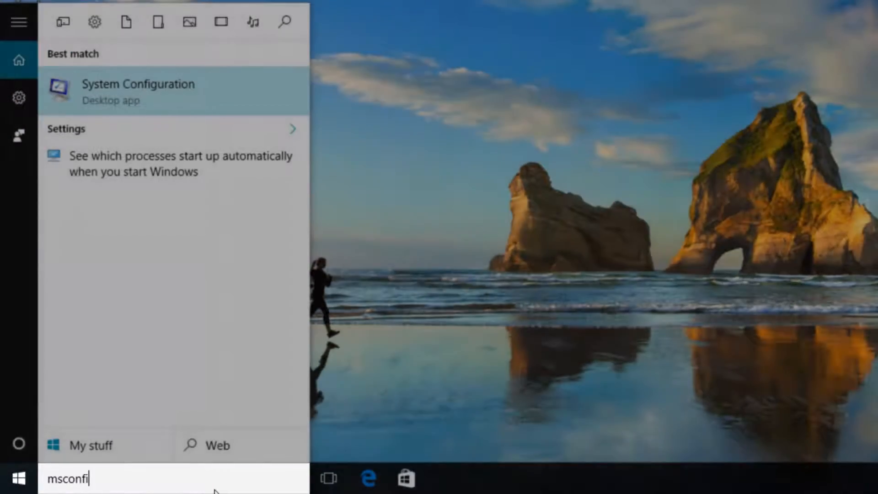
text(g)
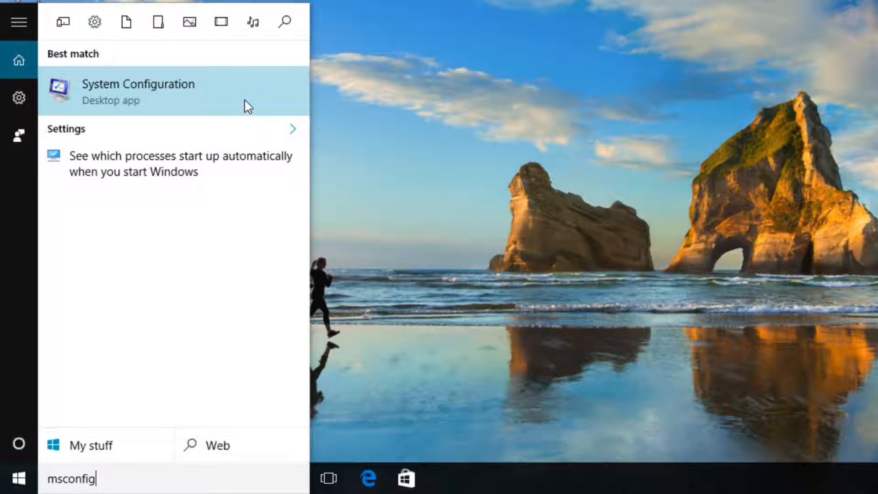
- In msconfig Services, hide Microsoft services and disable all remaining ones, then reach the Startup section
click(138, 91)
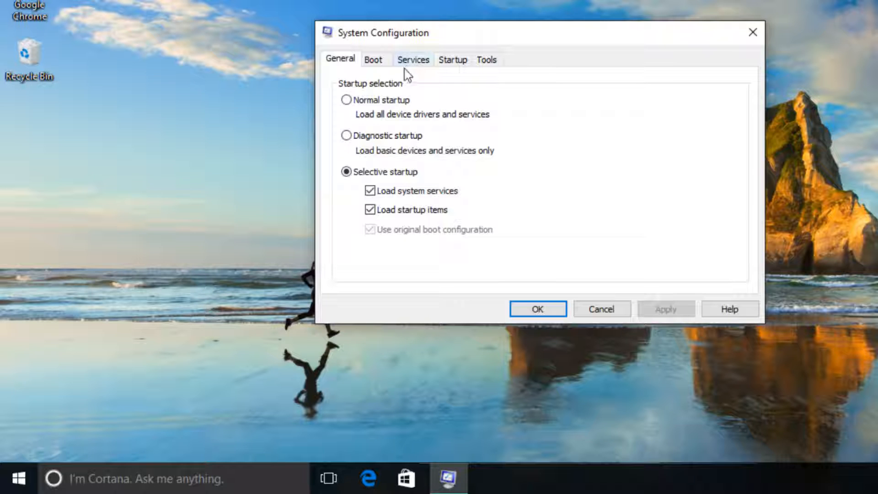
click(412, 60)
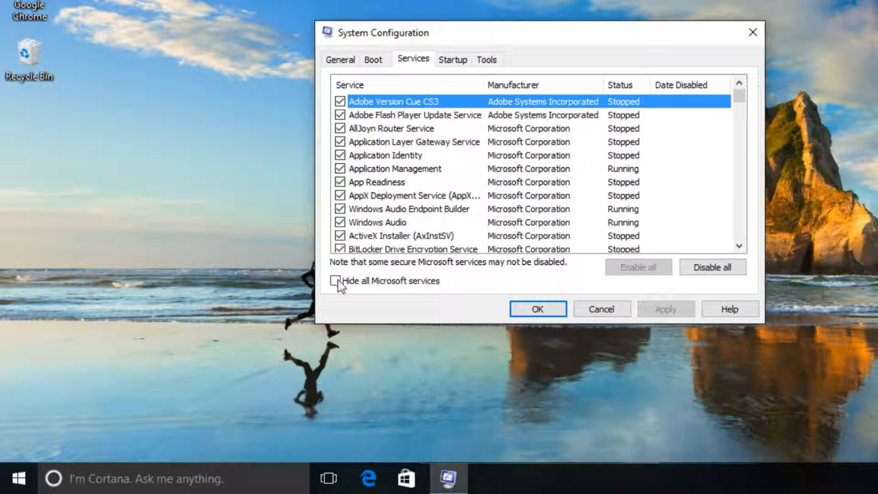
click(339, 281)
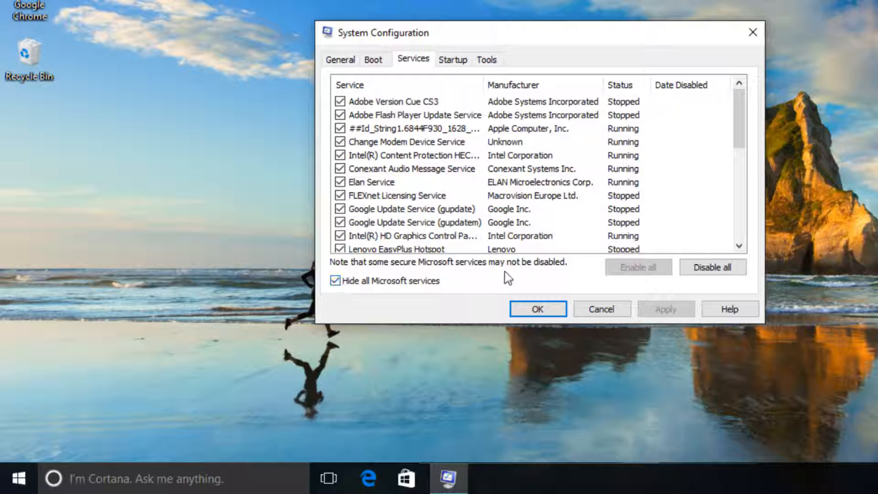
click(713, 267)
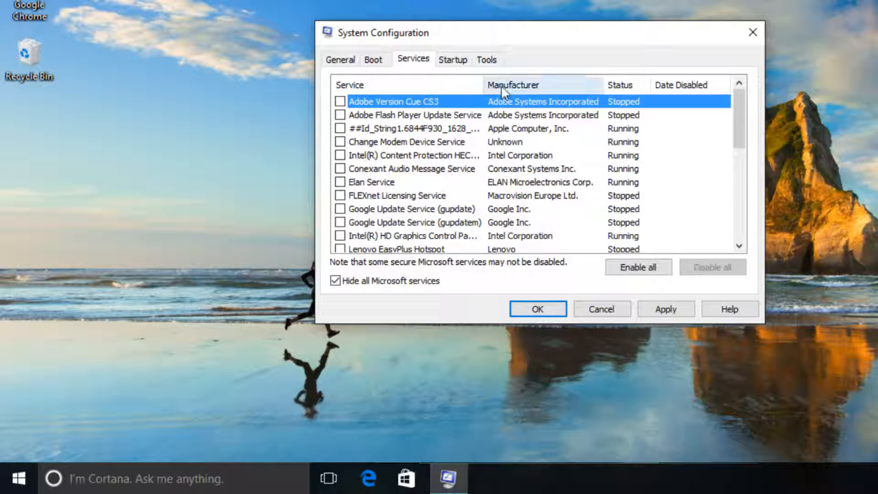
click(453, 60)
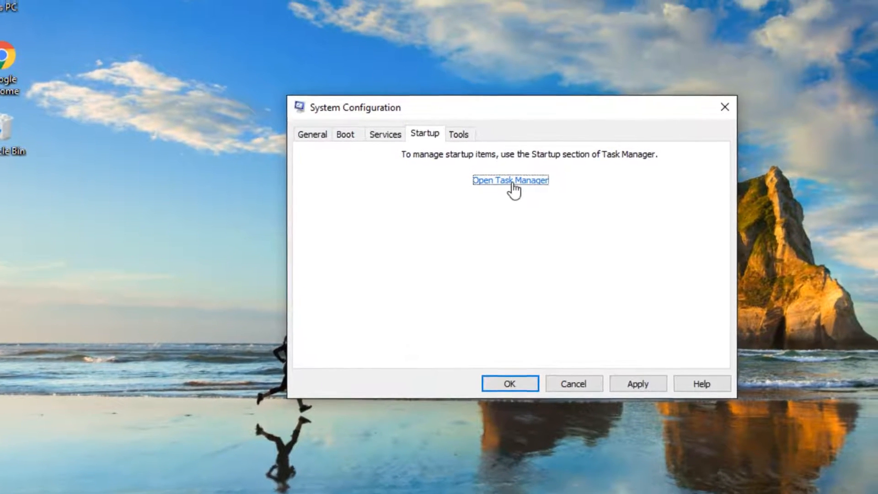
- In Task Manager's Startup list, disable Adobe CS6 Service Manager and VM331 StiMnt, then close Task Manager
click(510, 180)
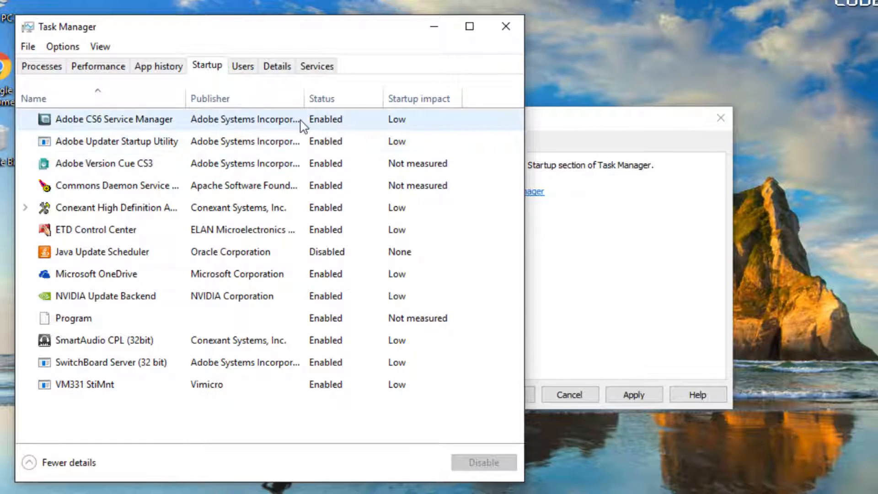
click(112, 119)
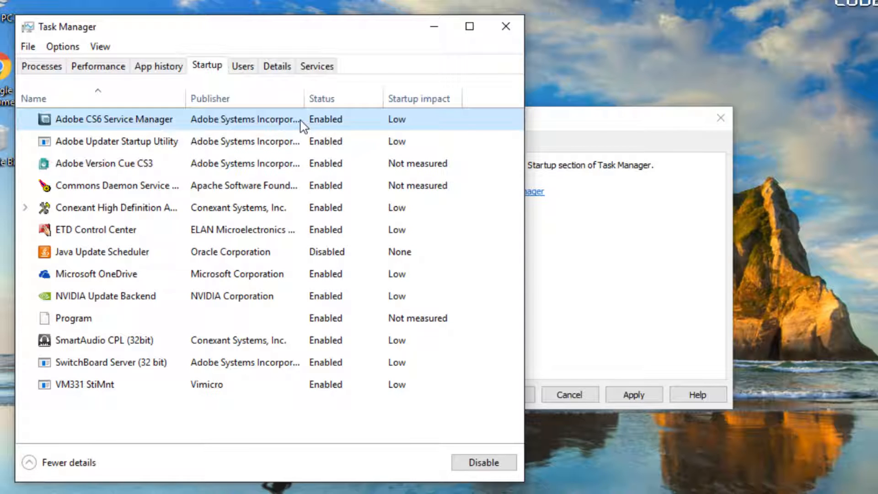
right_click(115, 119)
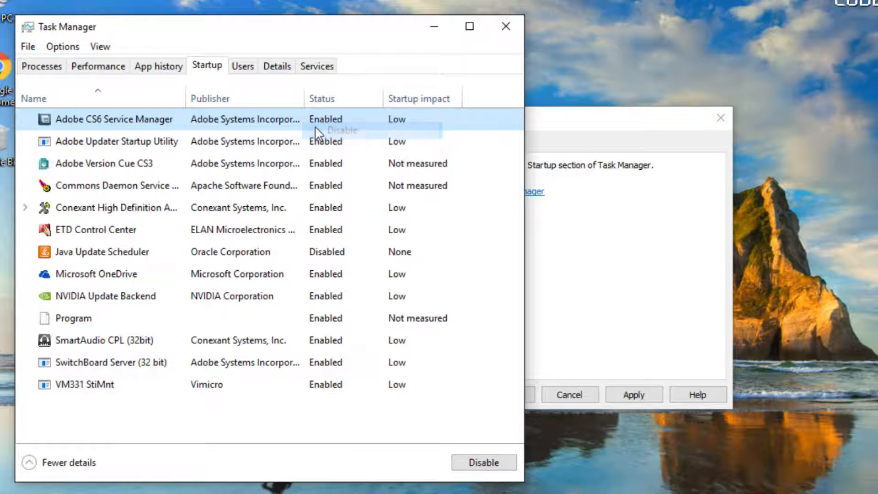
right_click(81, 385)
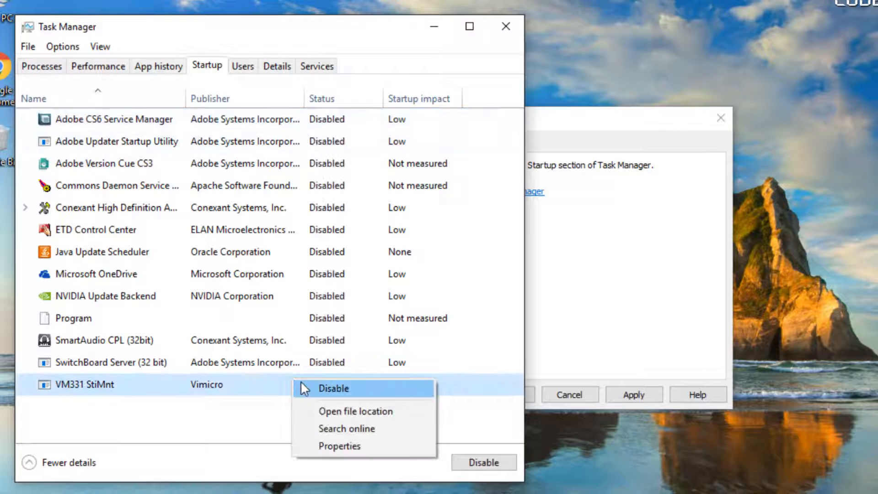
click(333, 388)
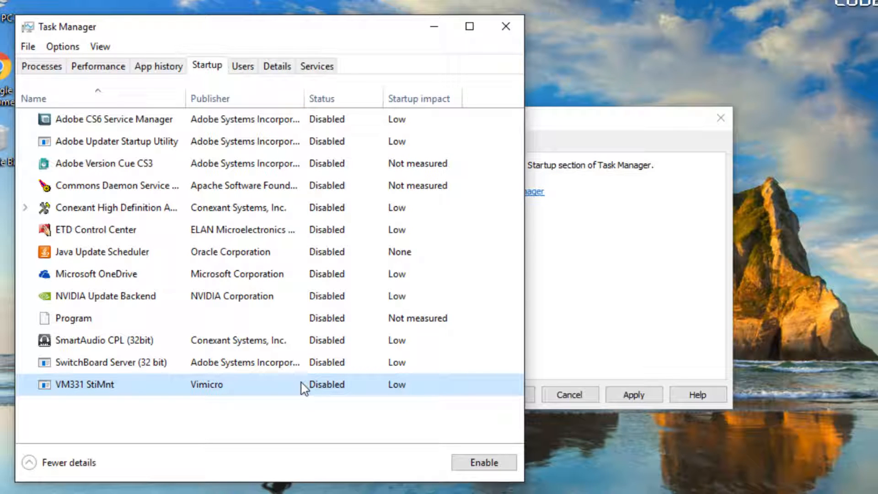
click(505, 27)
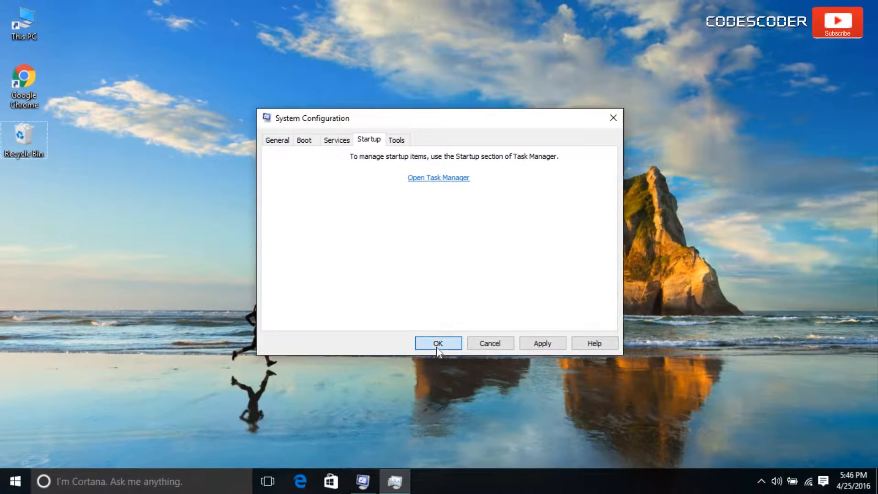
- Confirm the System Configuration changes with OK so the restart prompt appears
click(438, 343)
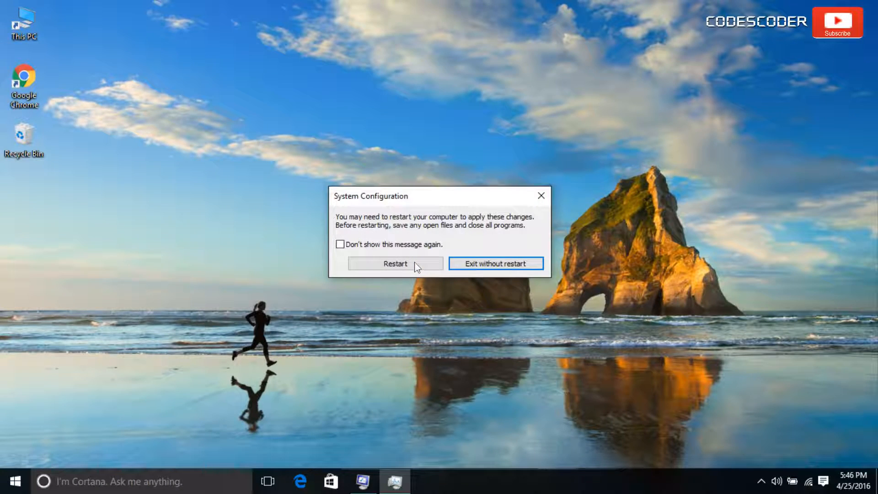